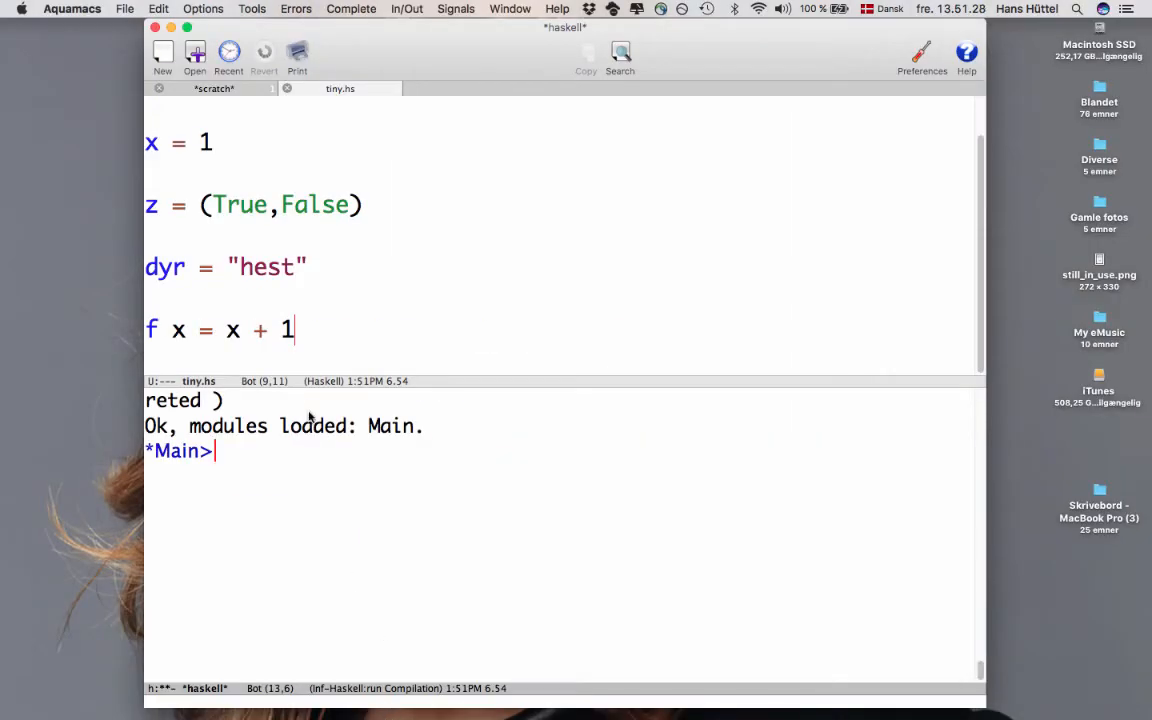
mouse_move(330, 292)
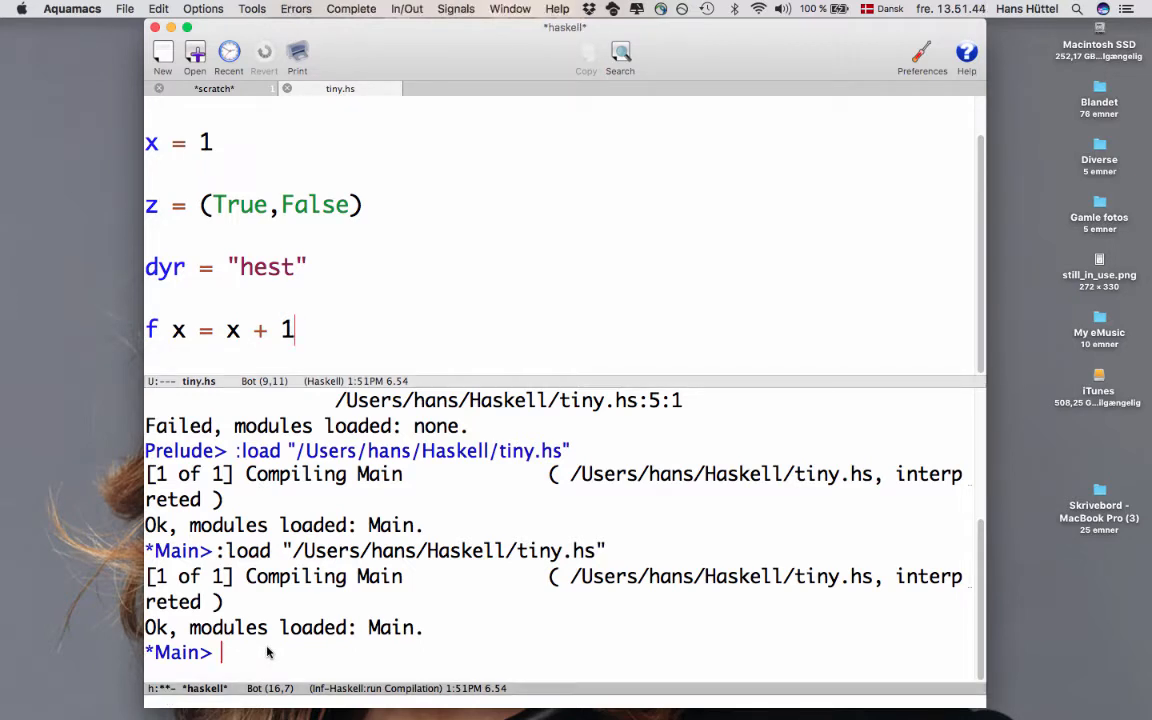
Evaluate f 8 in GHCi and enter the type query :t f.
type("f 8")
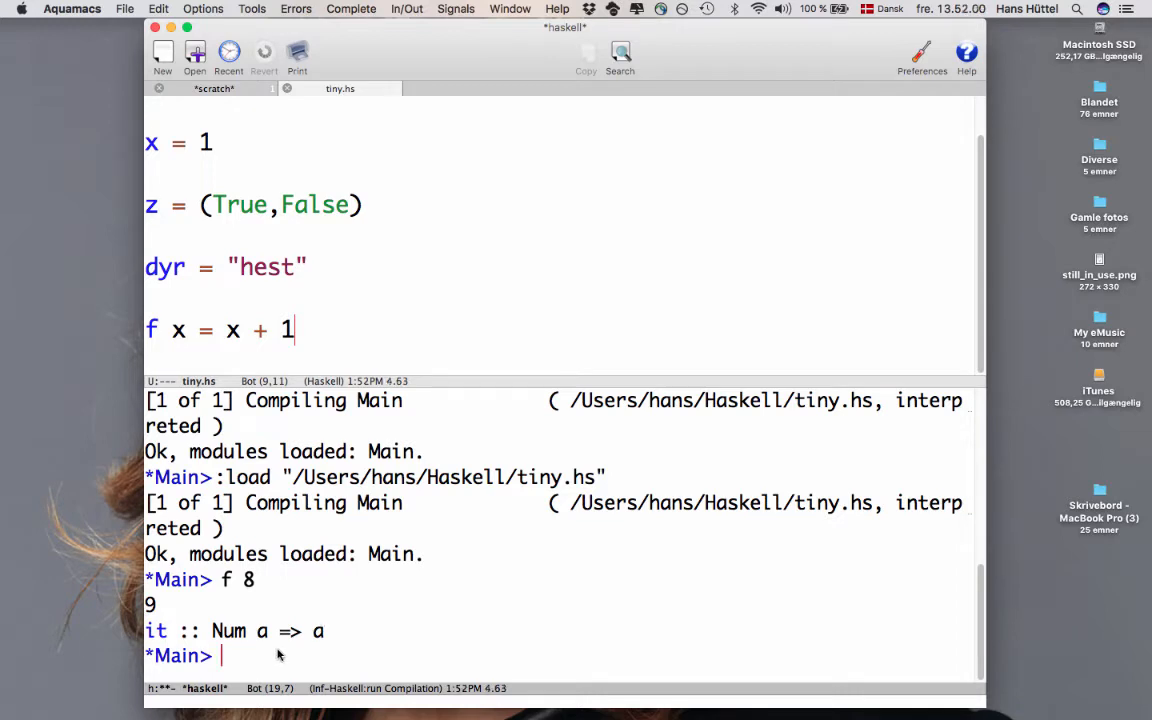
type(":t f")
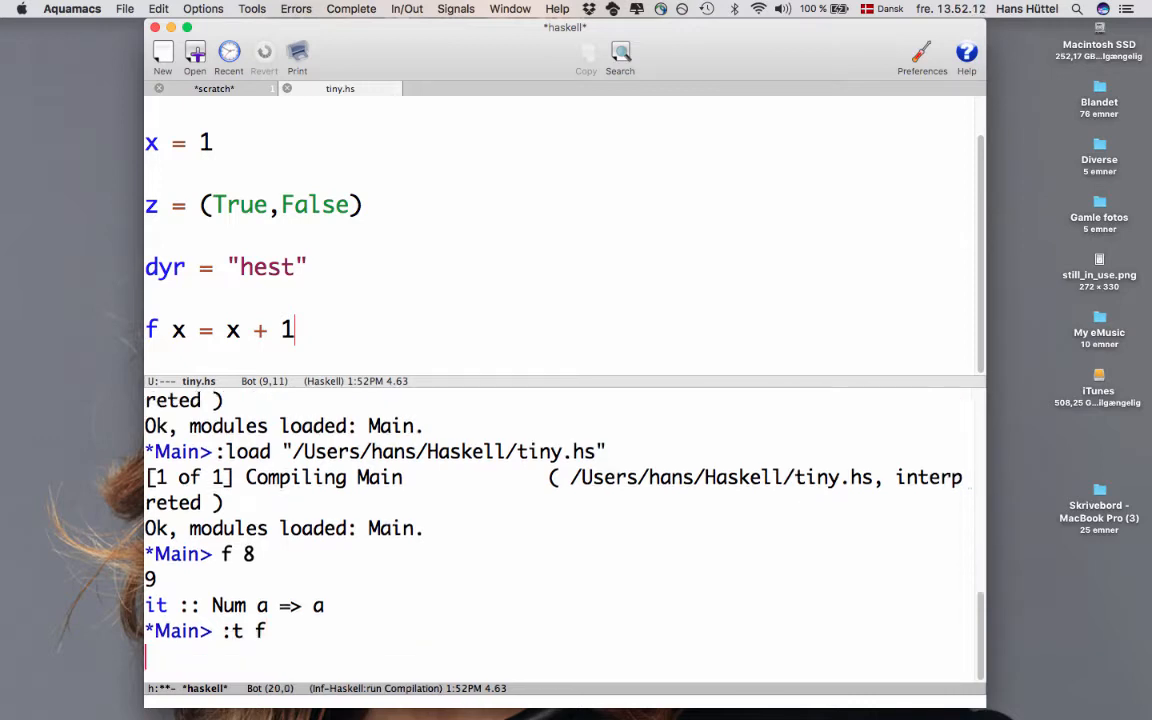
Run :t f, reporting f :: Num a => a -> a.
key("Return")
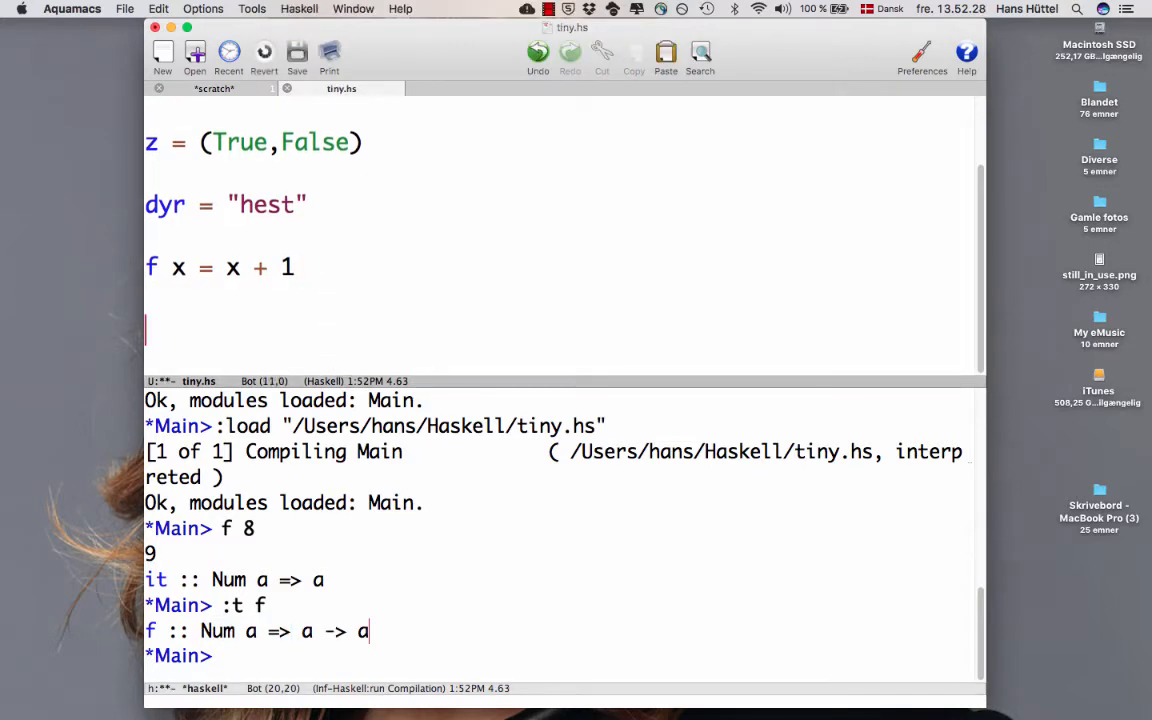
Type g x = x && True below f in tiny.hs and save.
type("g")
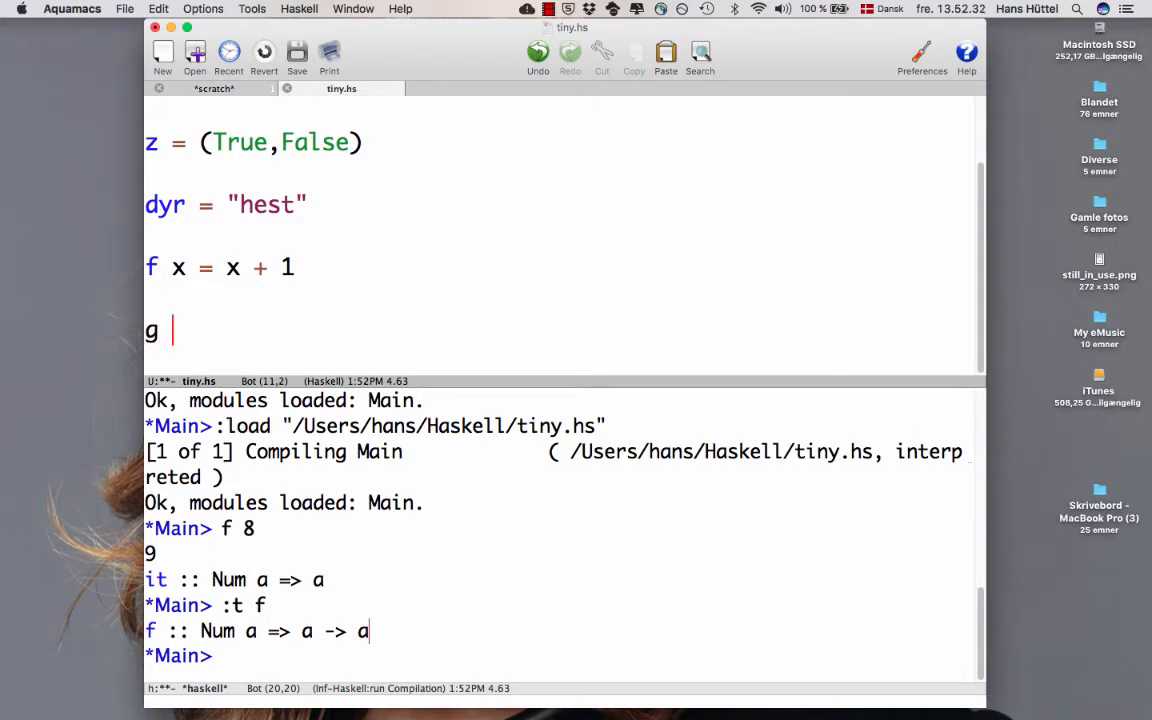
type("x = x && T")
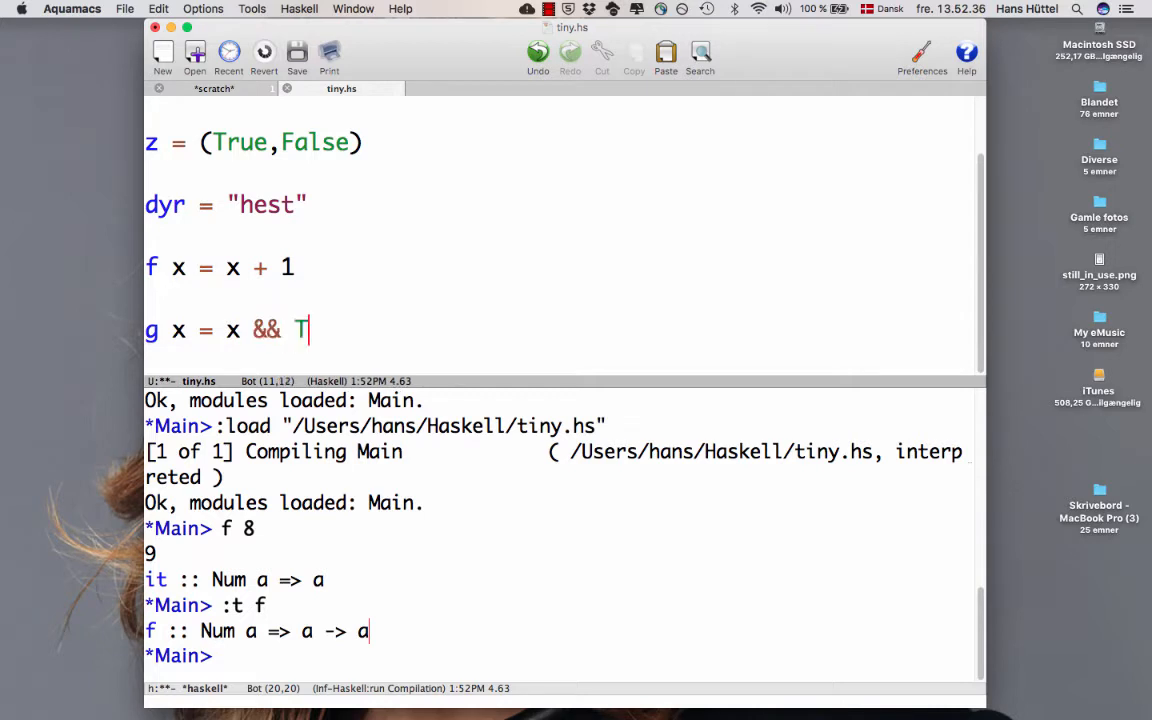
type("rue")
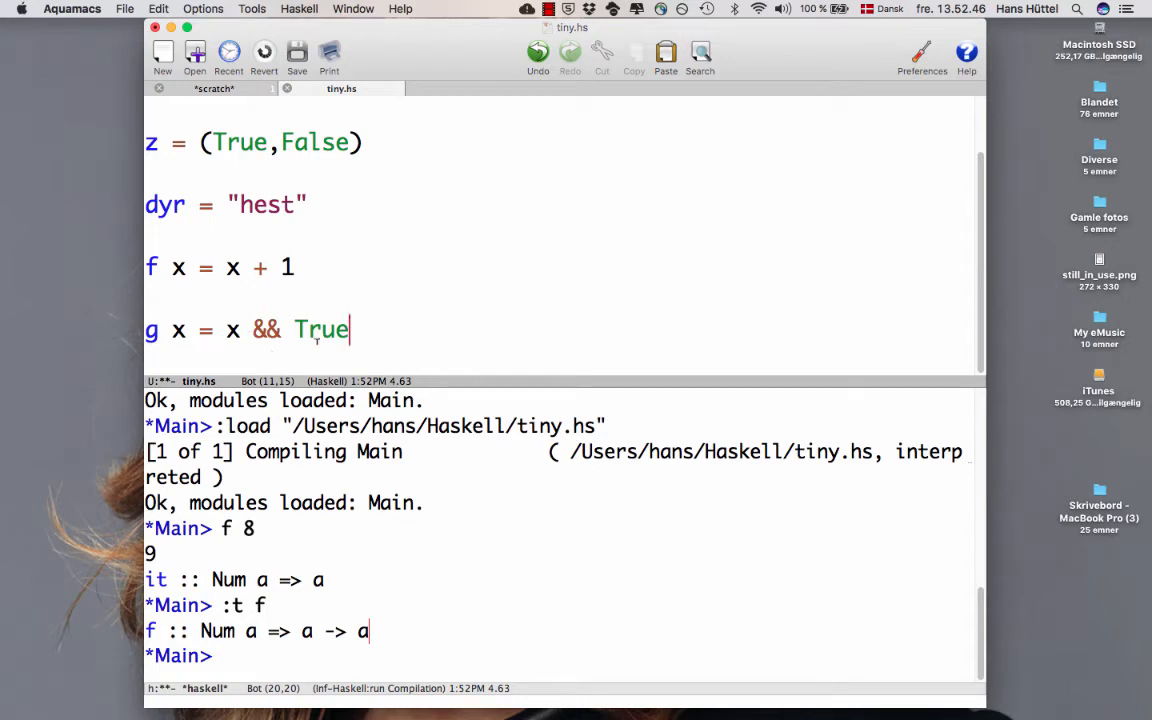
left_click(297, 55)
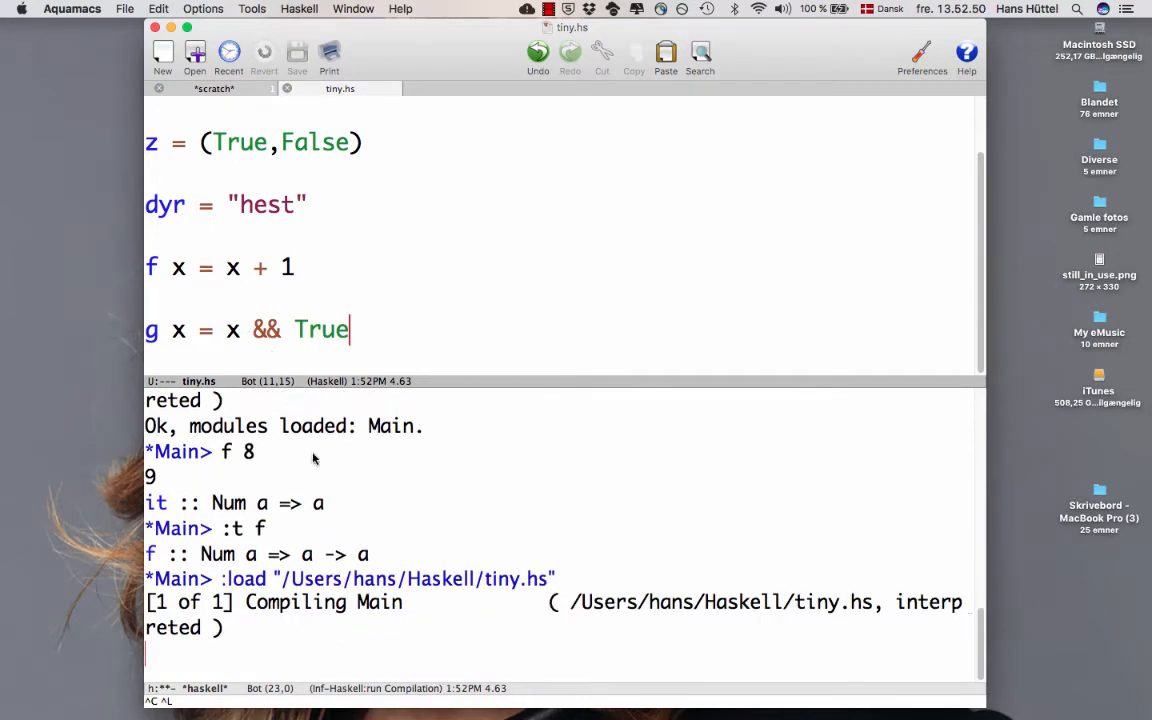
Reload tiny.hs into GHCi and evaluate g True, giving True.
key("Return")
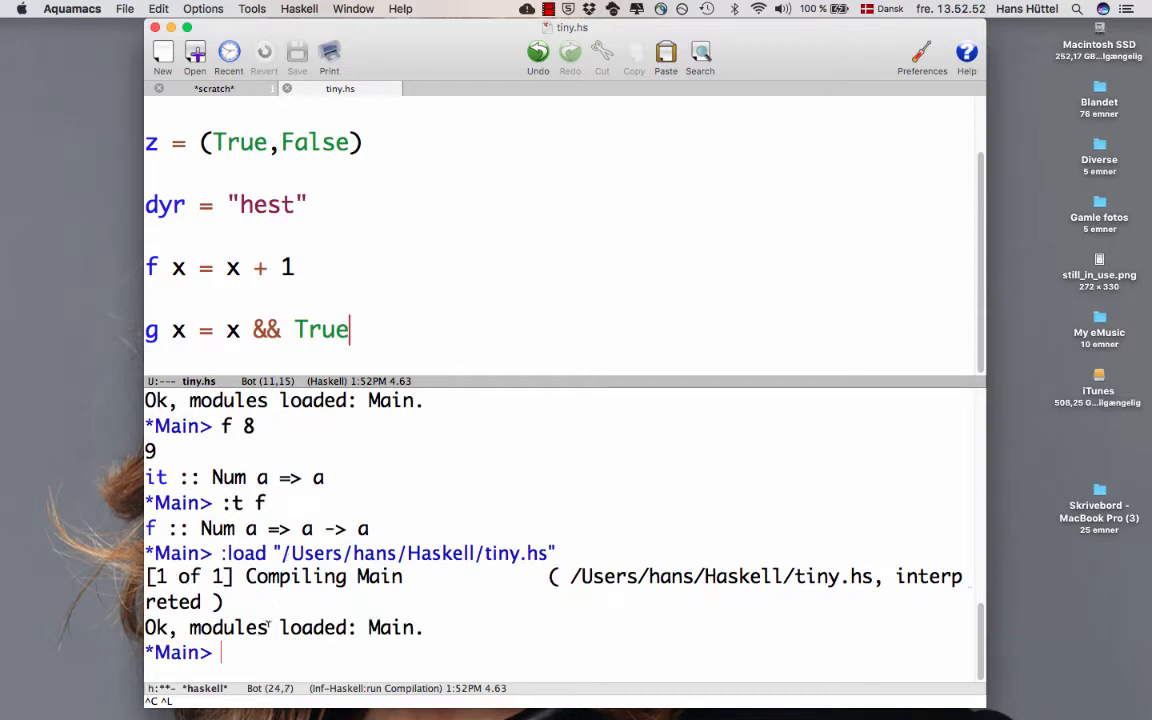
type("g")
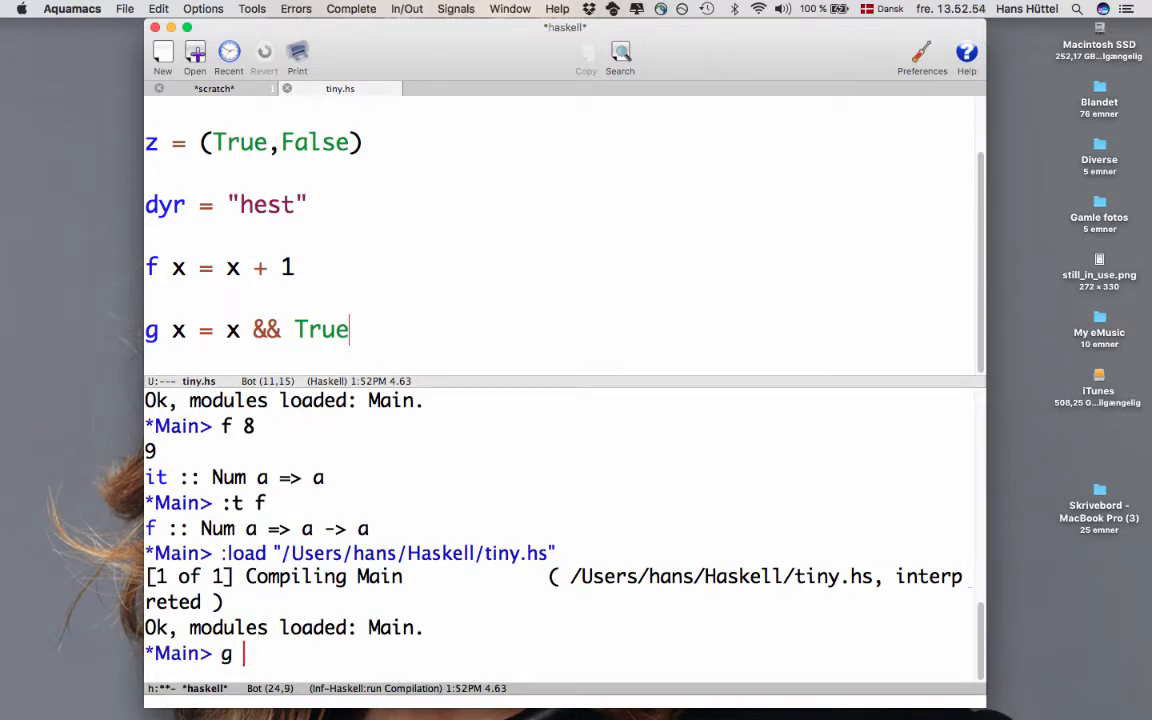
type("True")
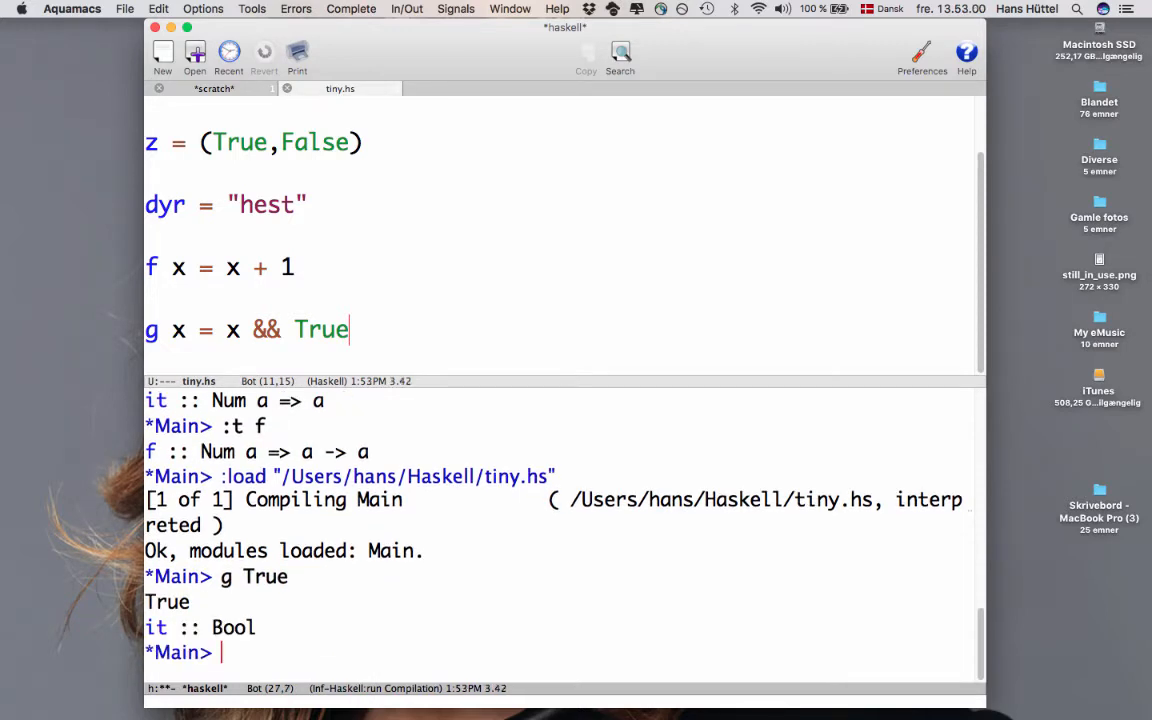
Evaluate g False and query g's type, Bool -> Bool.
type("g False")
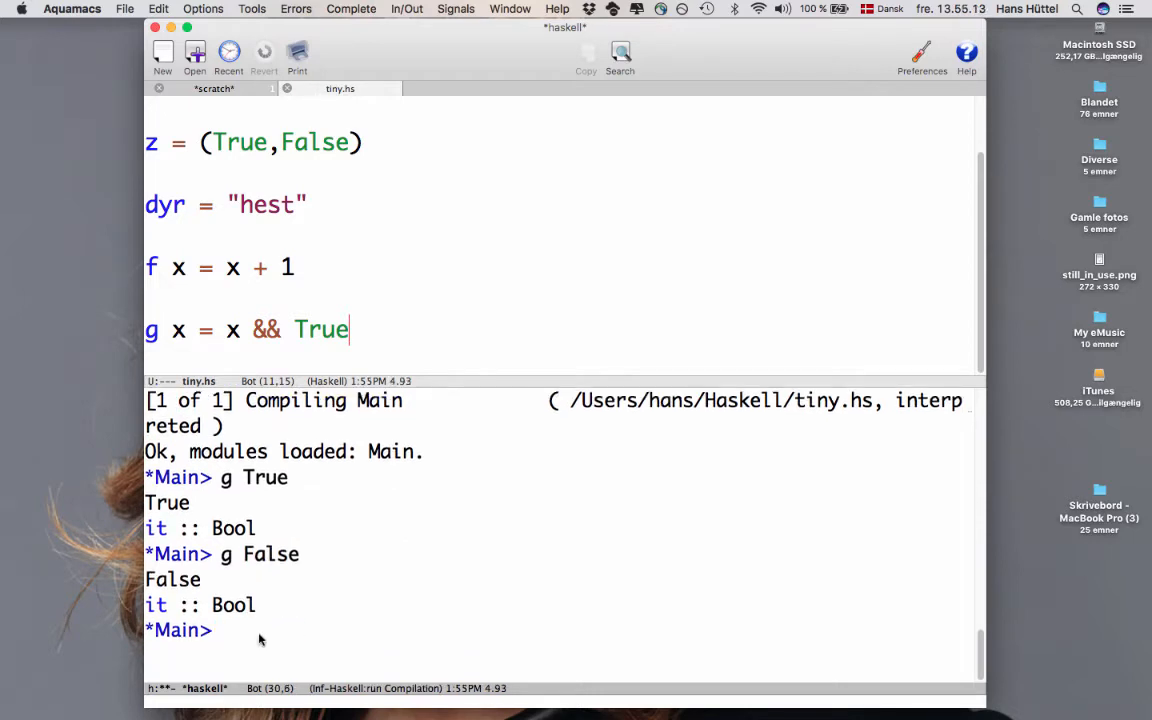
type(":t g")
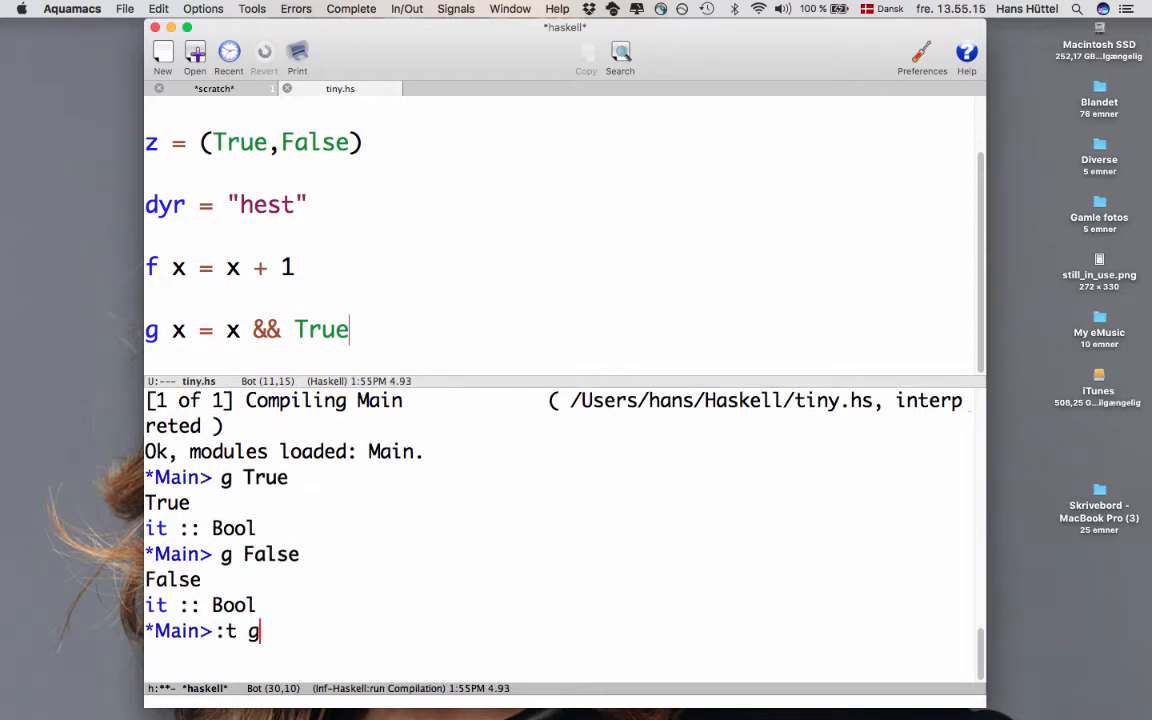
key("Return")
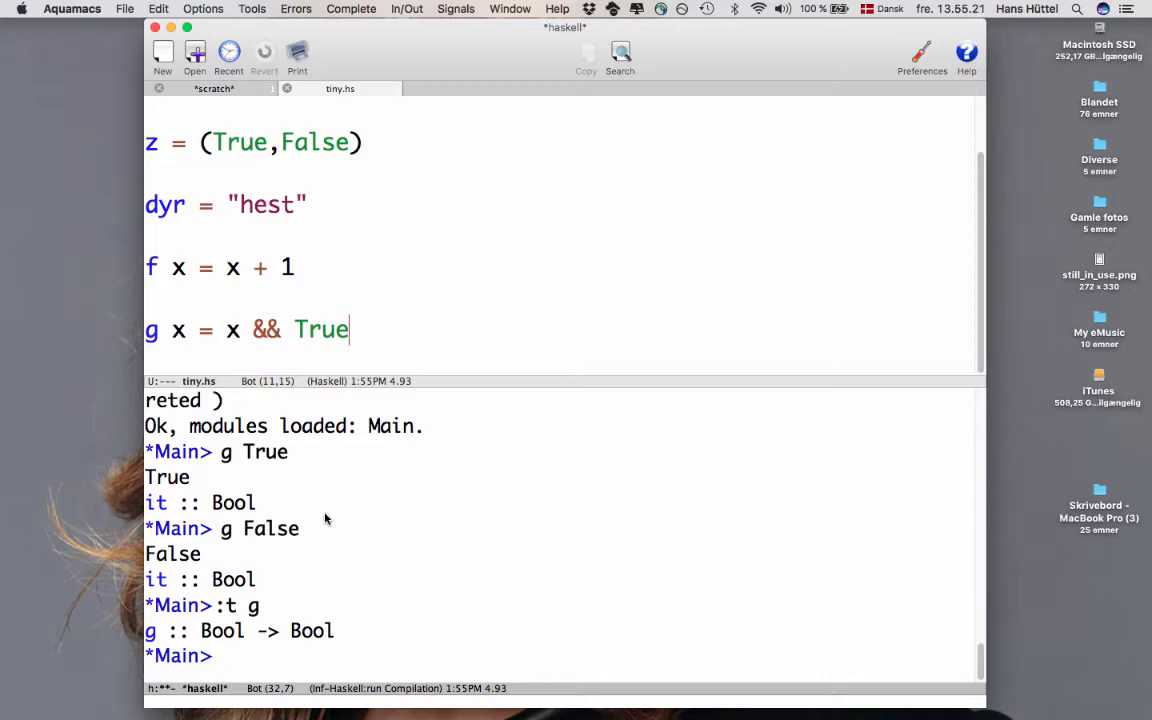
mouse_move(350, 360)
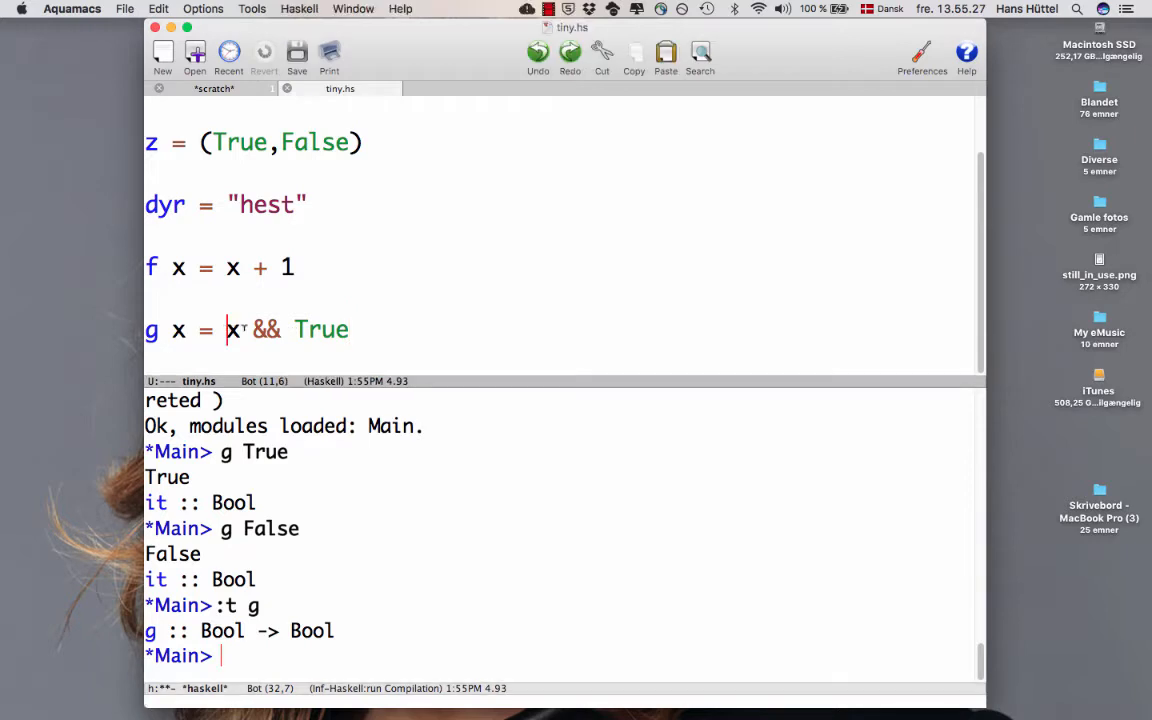
left_click_drag(226, 330, 349, 330)
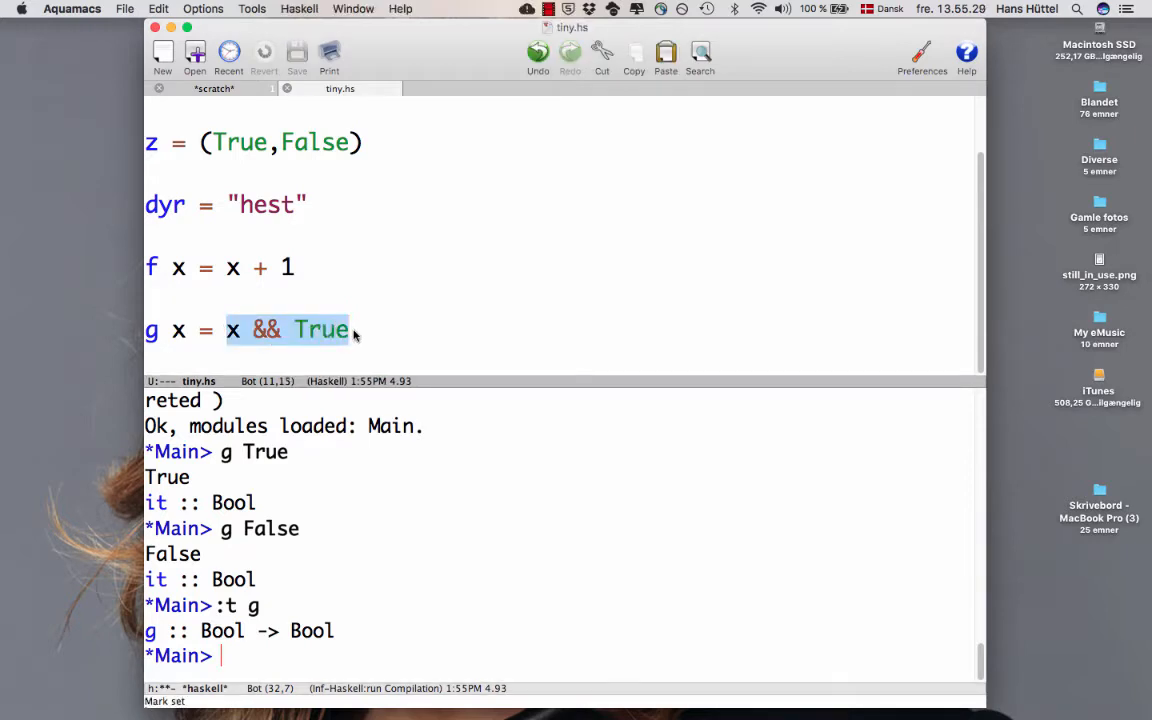
left_click(250, 330)
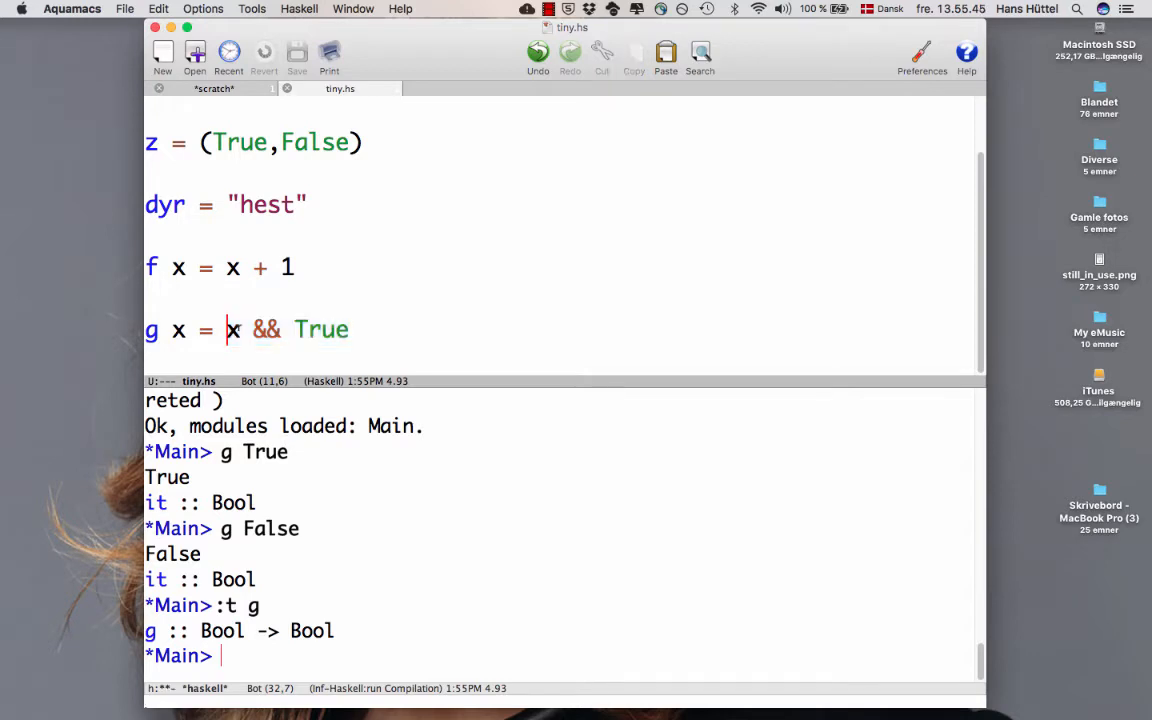
double_click(232, 330)
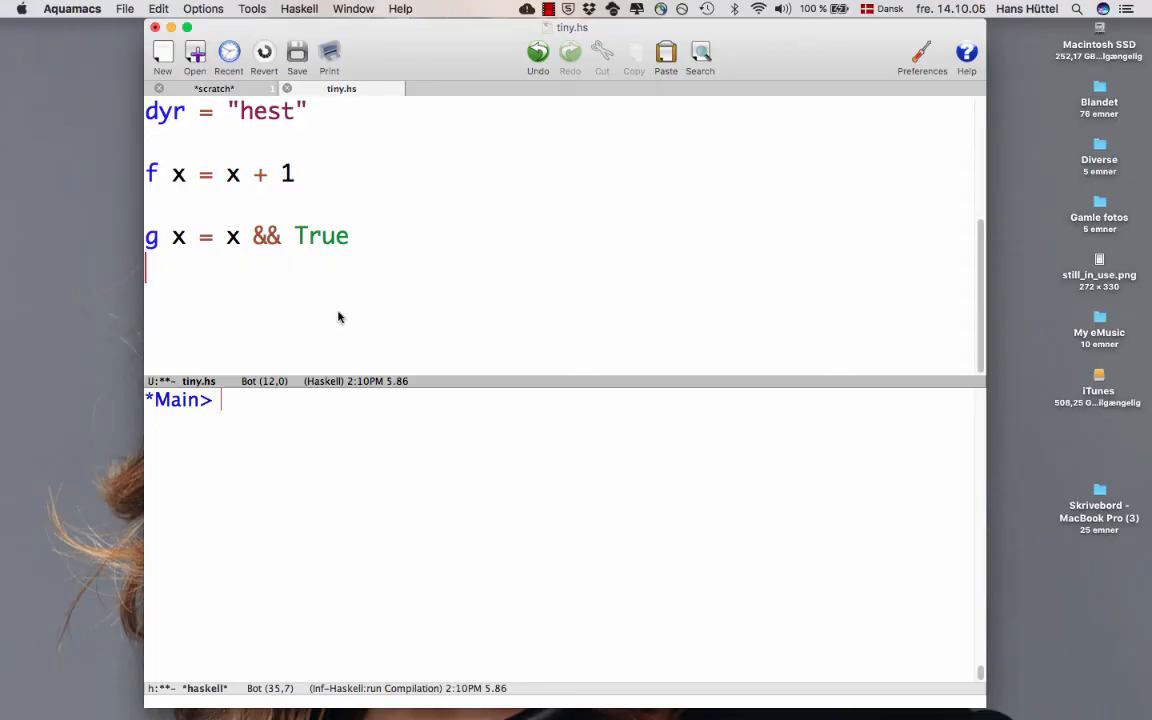
Type fac n = if n==0 then 1 else n * fac (n-1) in tiny.hs.
type("fac n =")
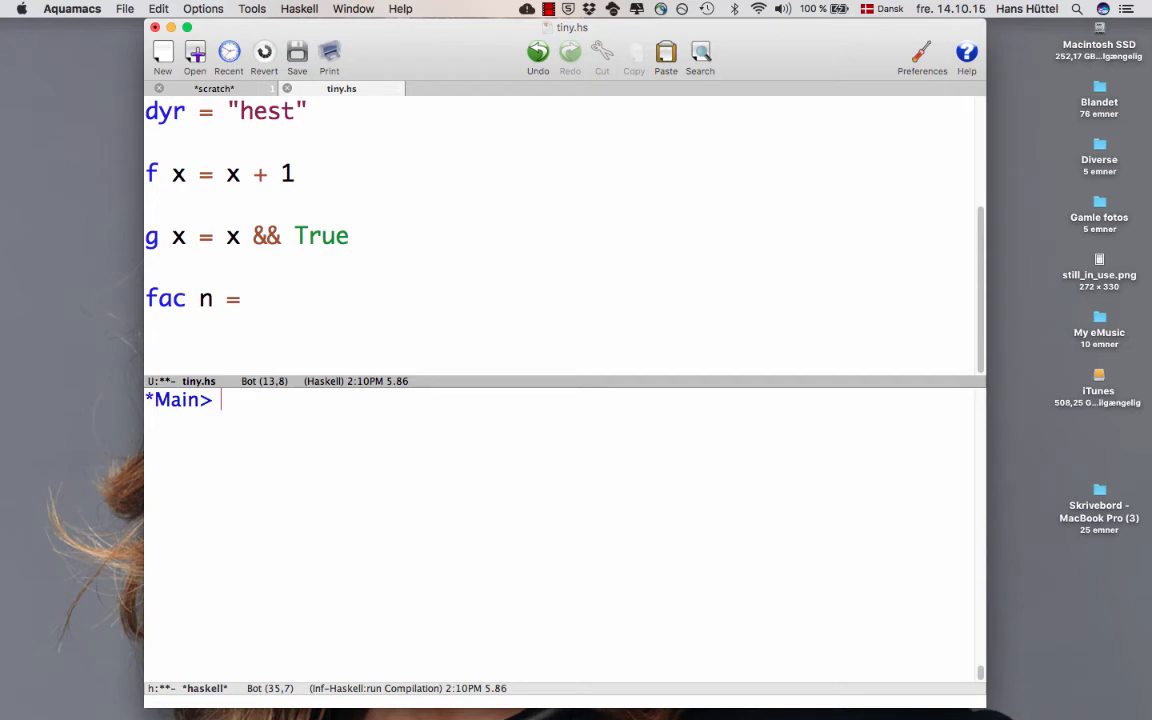
type("if n")
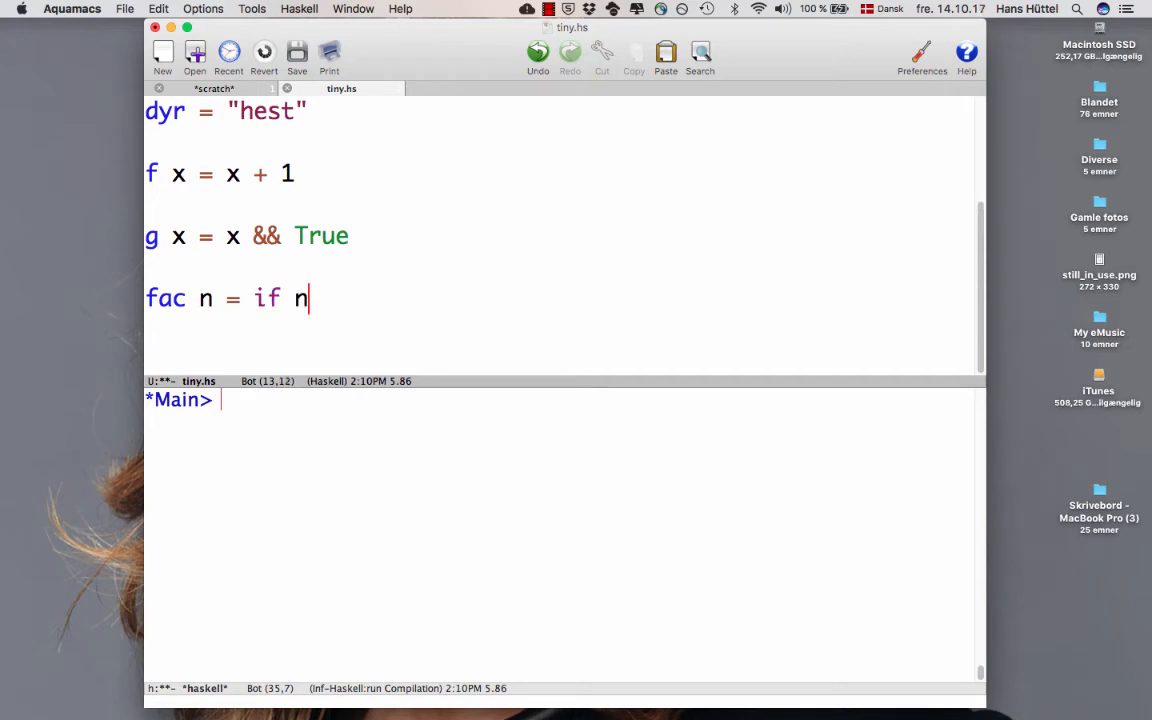
type("==0 then")
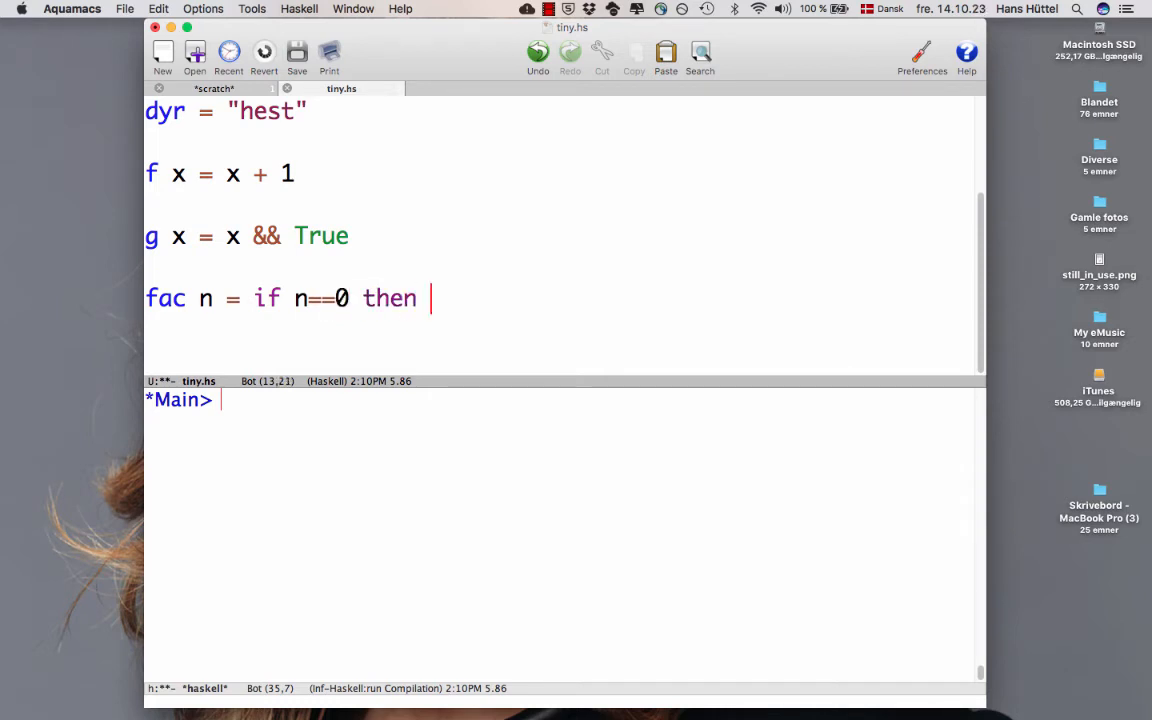
type("1 else")
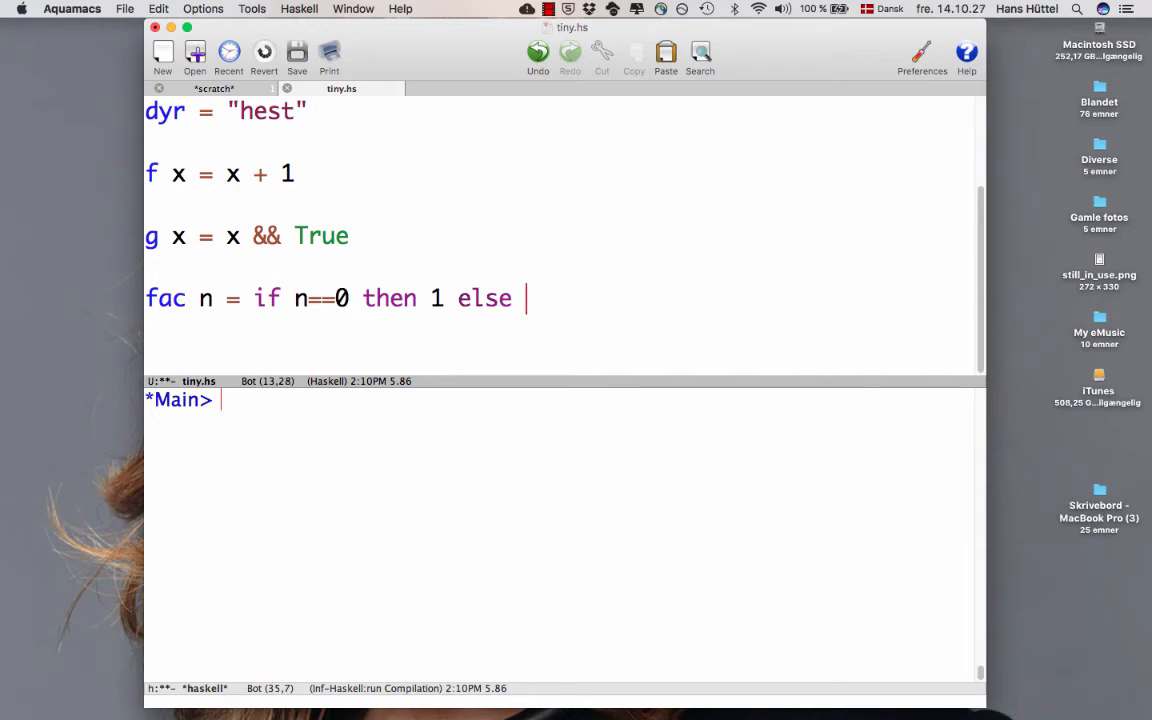
type("n")
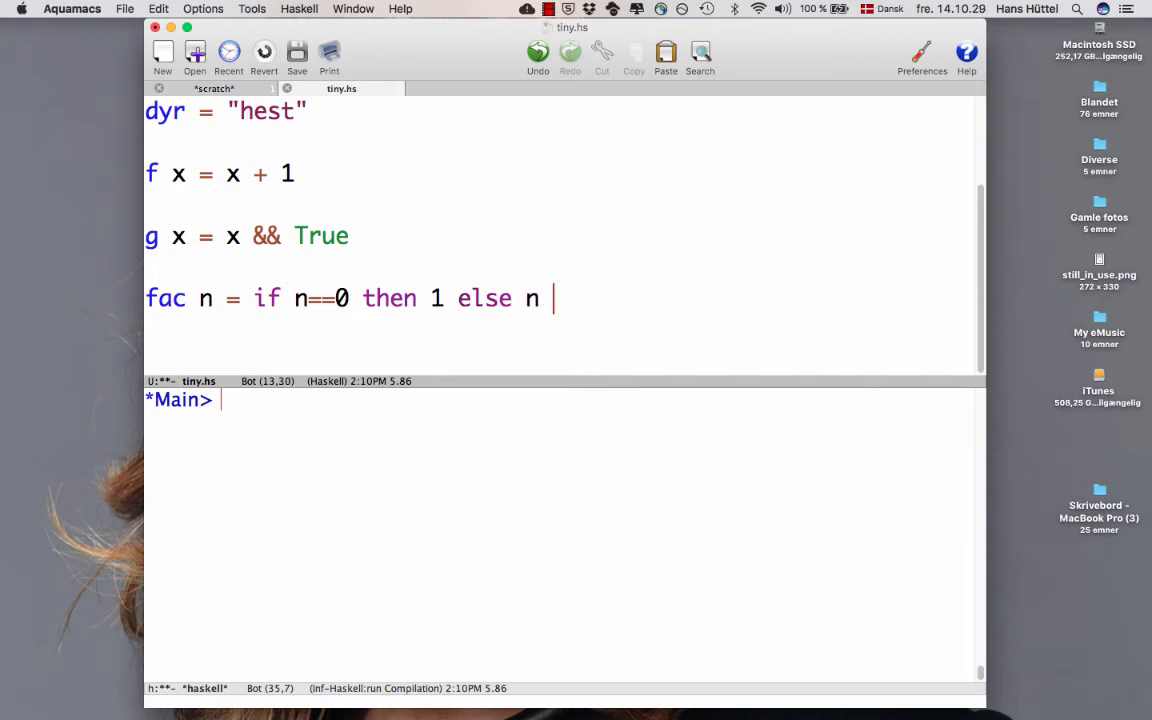
type("*")
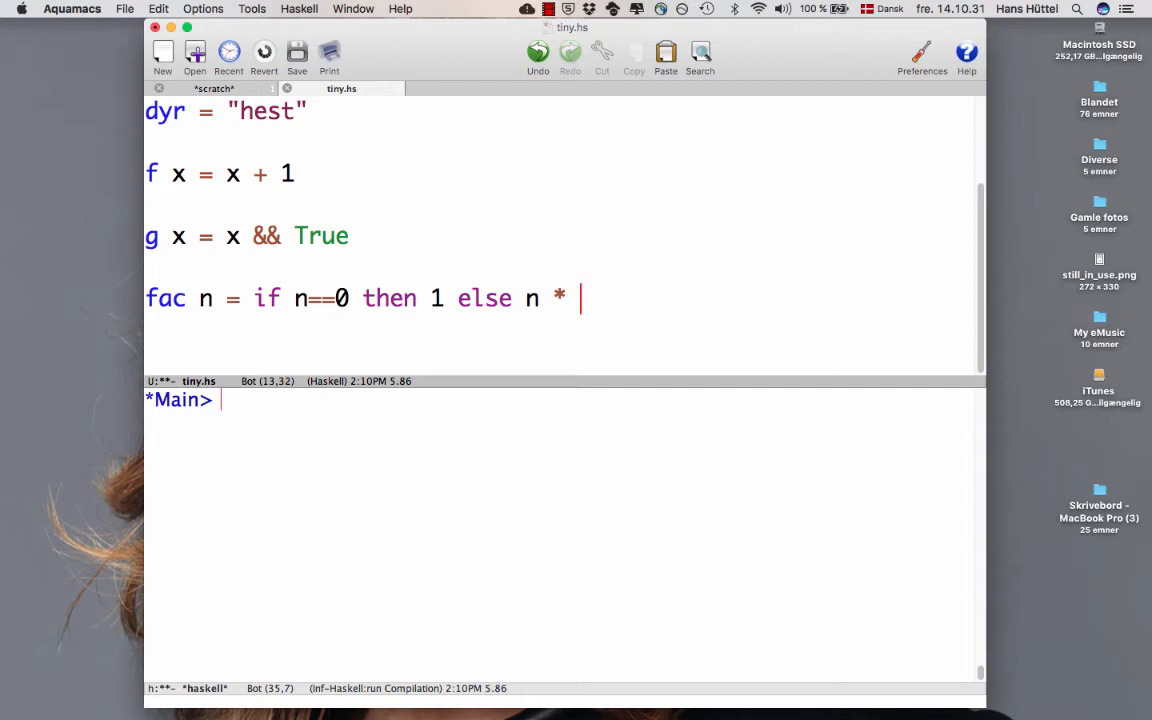
type("fac (n")
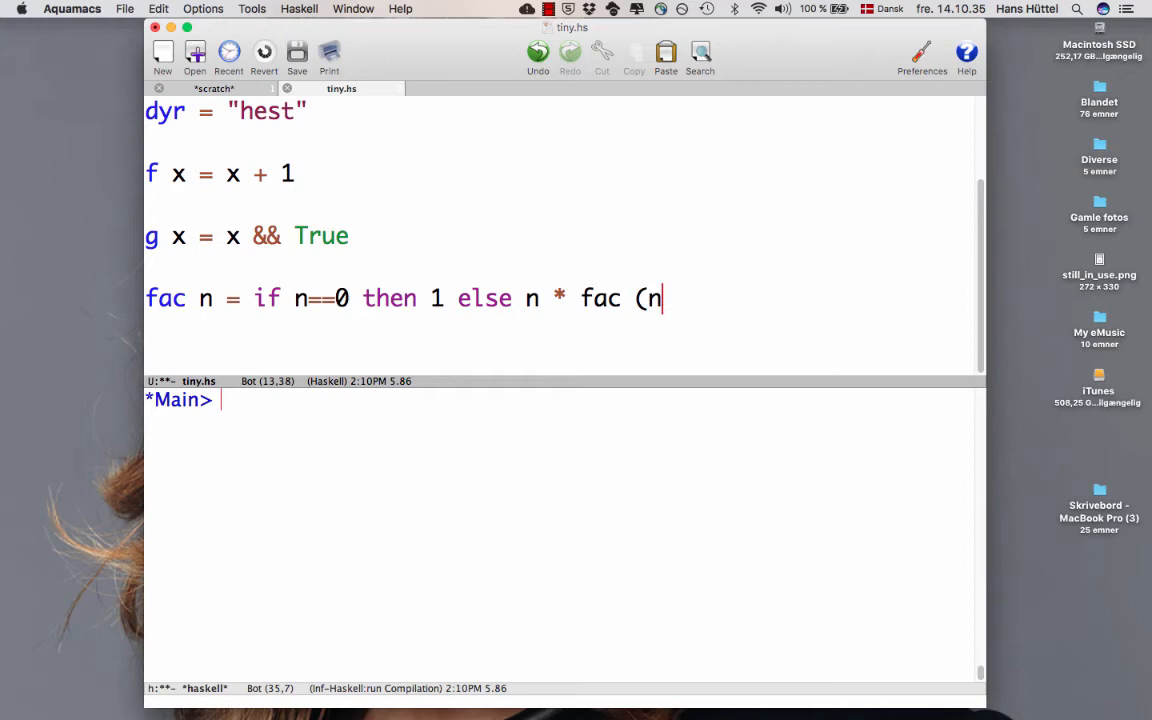
type("-1)")
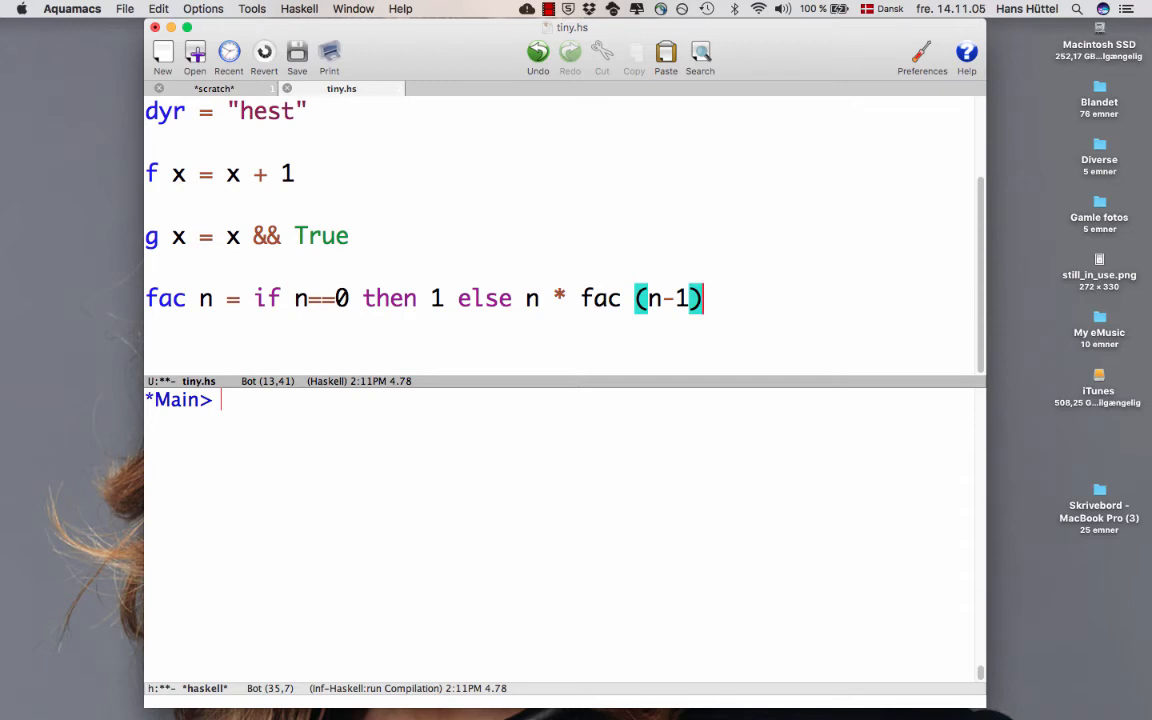
Save and reload tiny.hs, then evaluate fac 5, returning 120.
left_click(297, 52)
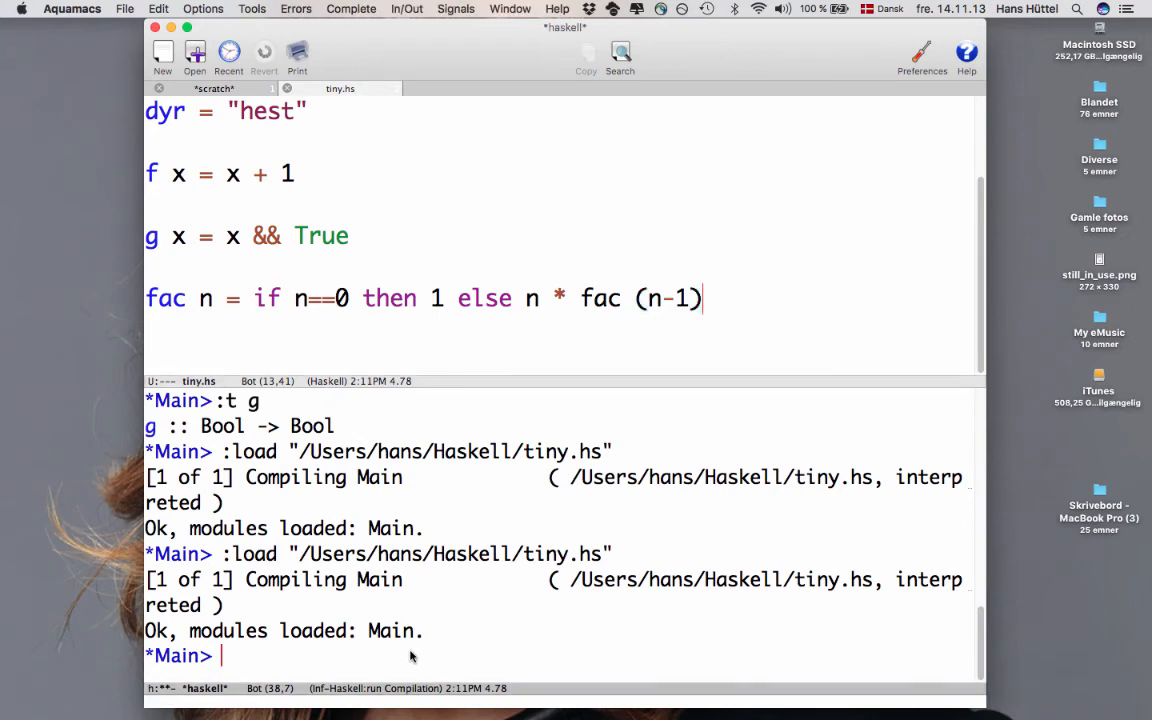
type("fac")
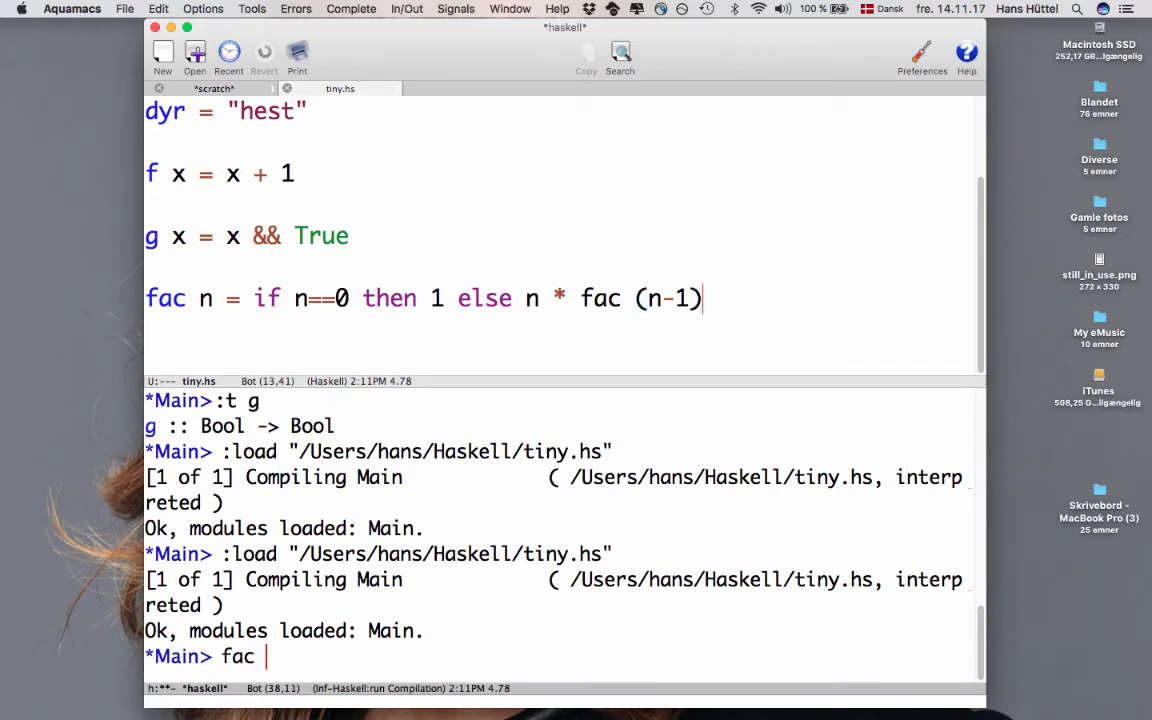
type("5")
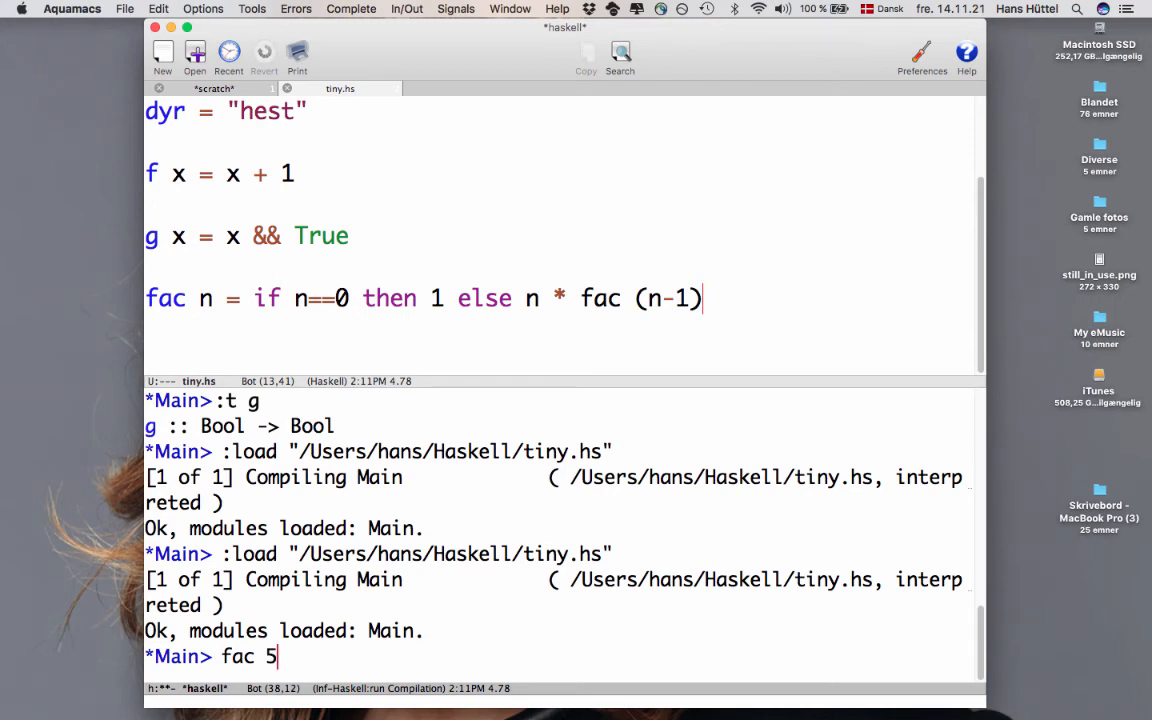
key("Return")
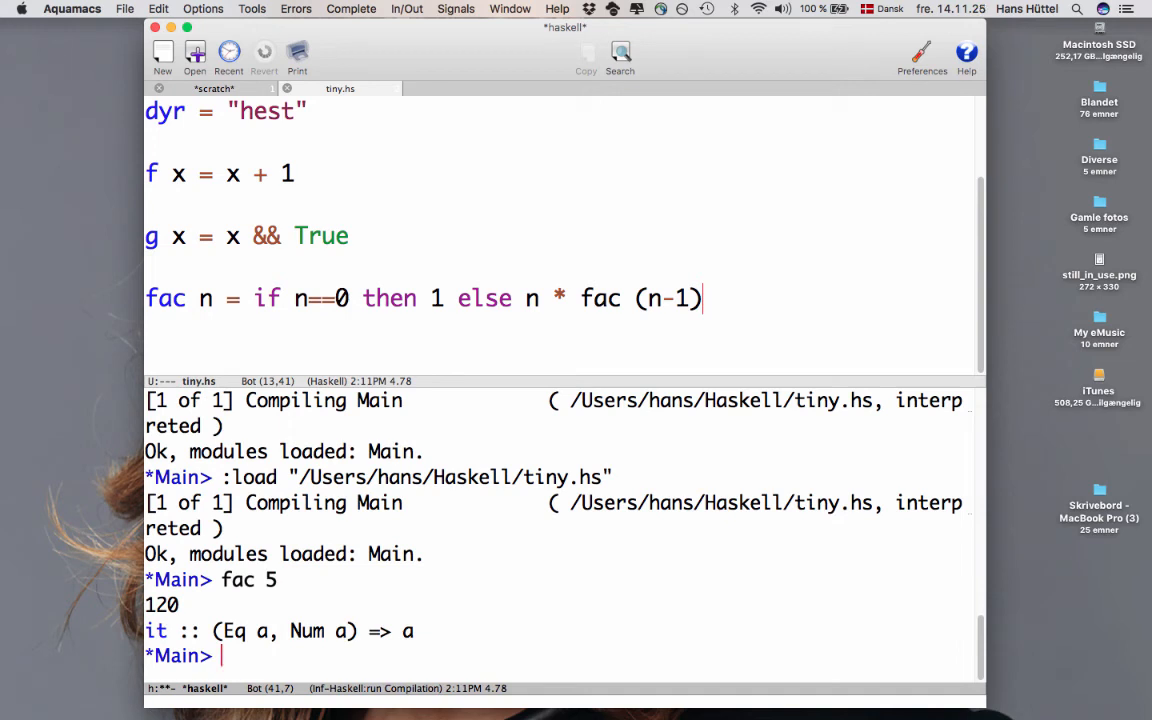
Type :t fac at the GHCi prompt unrun, then select text in tiny.hs.
type(":t")
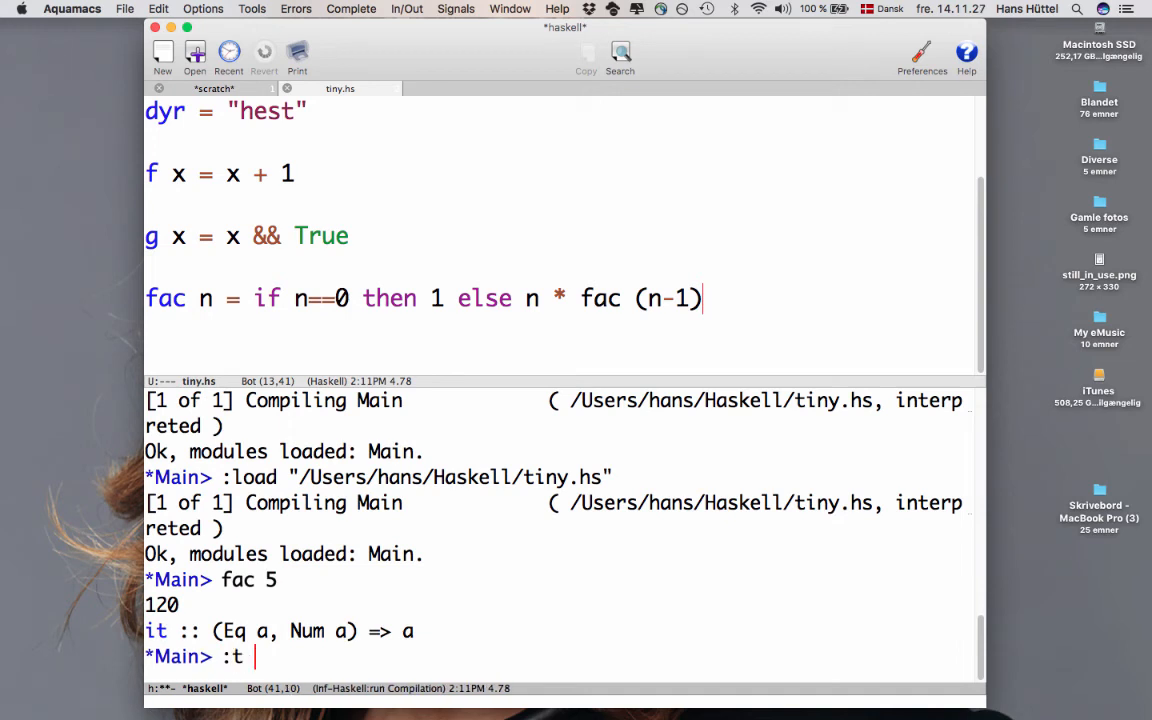
type("fac")
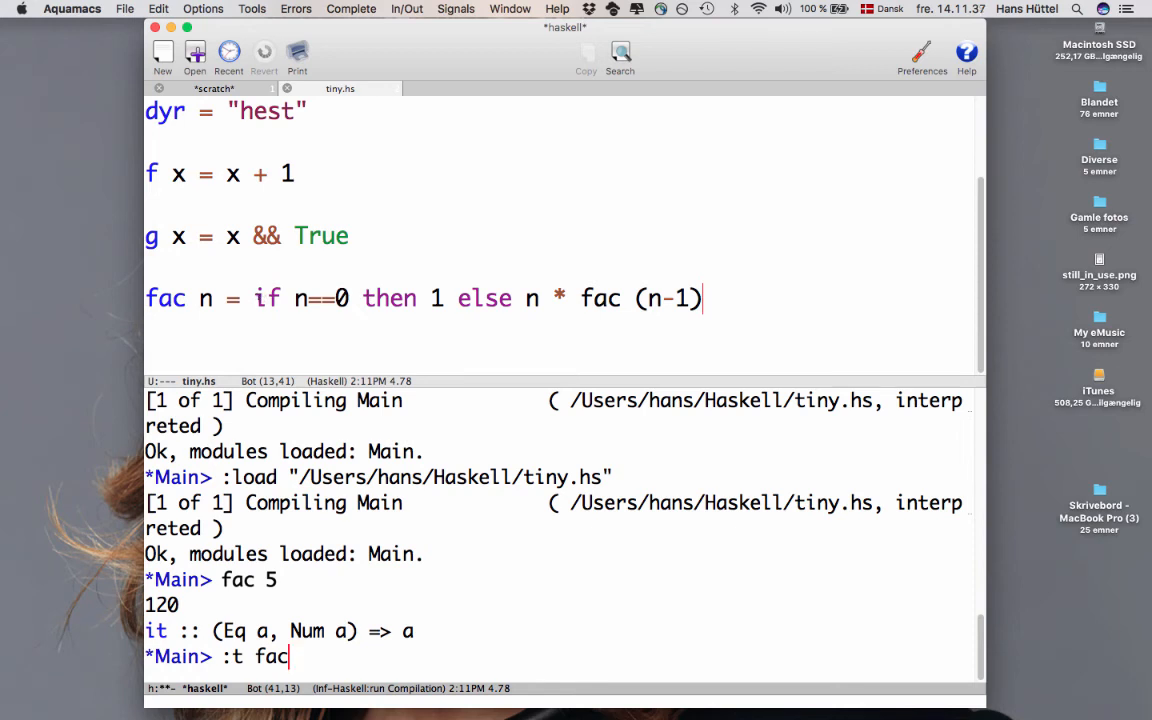
mouse_move(293, 281)
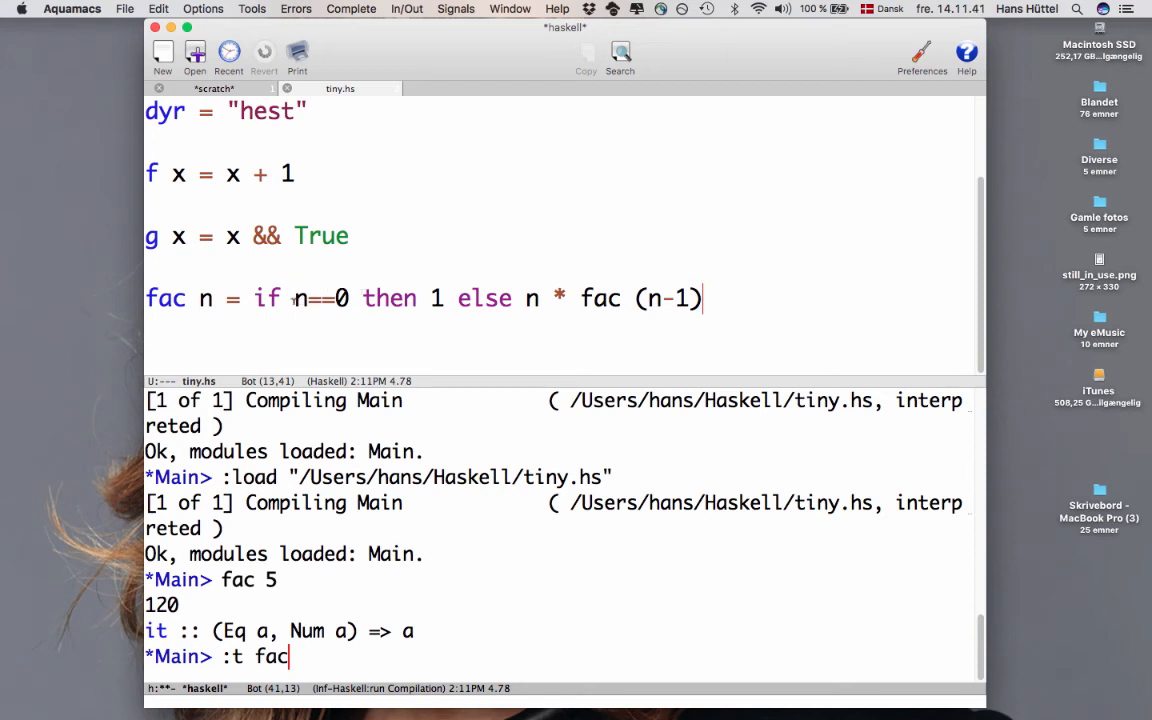
left_click_drag(294, 298, 348, 298)
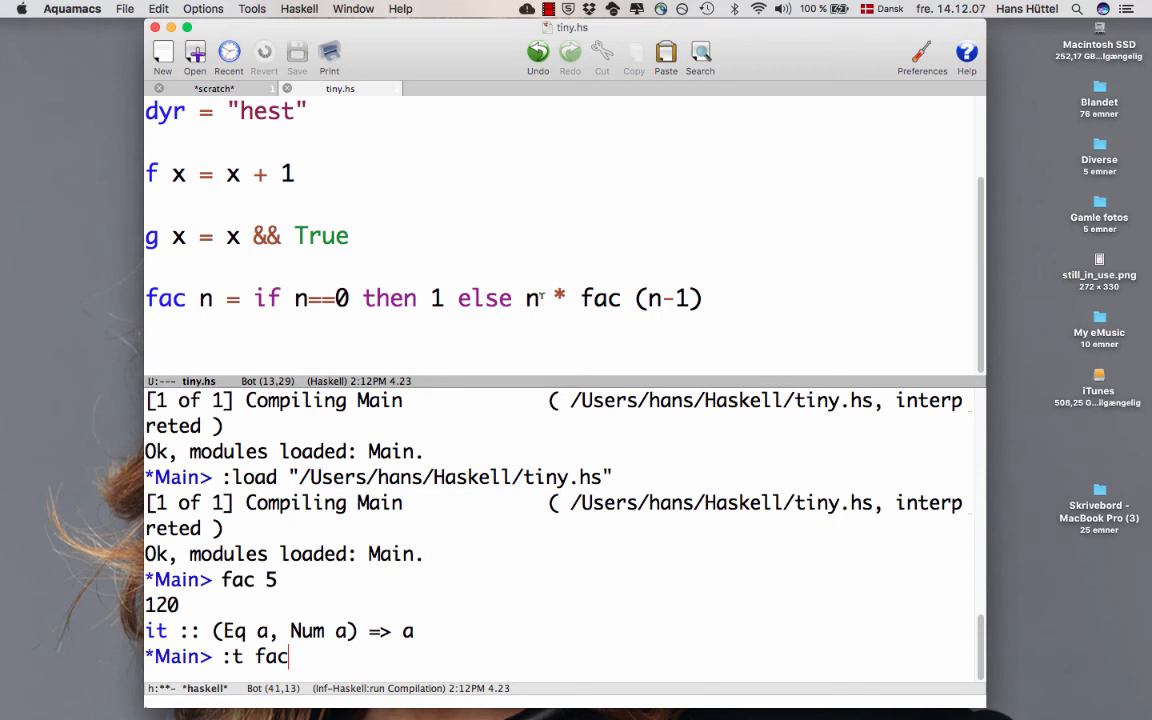
double_click(531, 298)
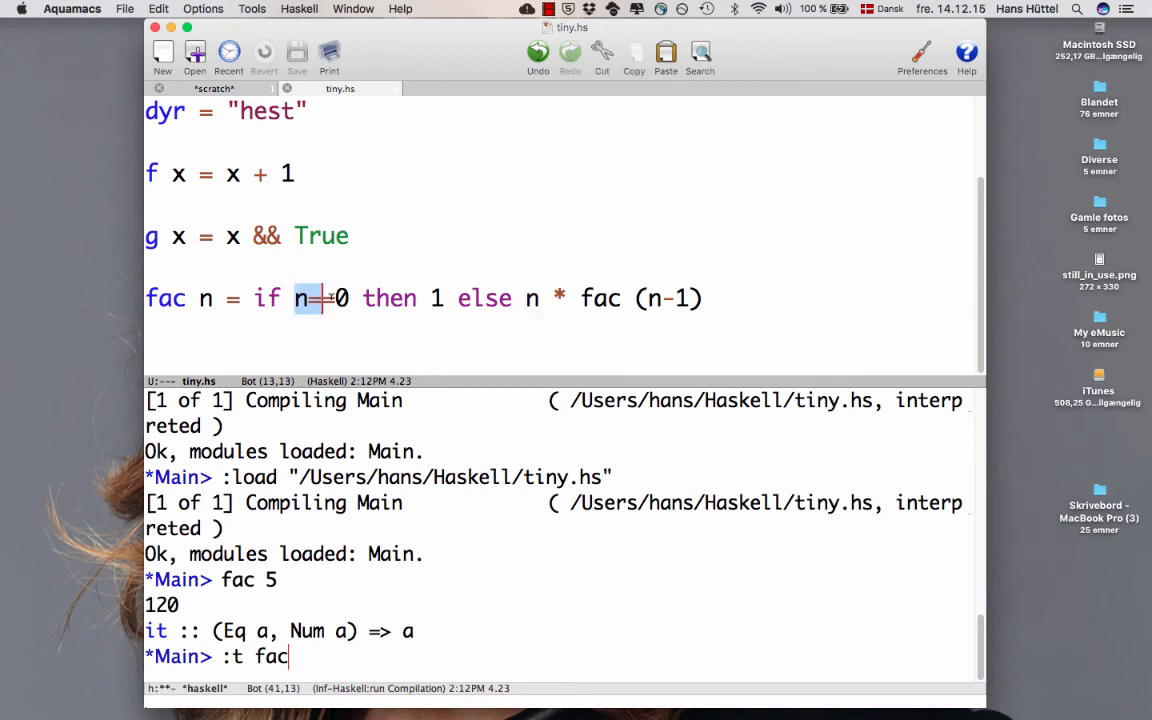
type("=")
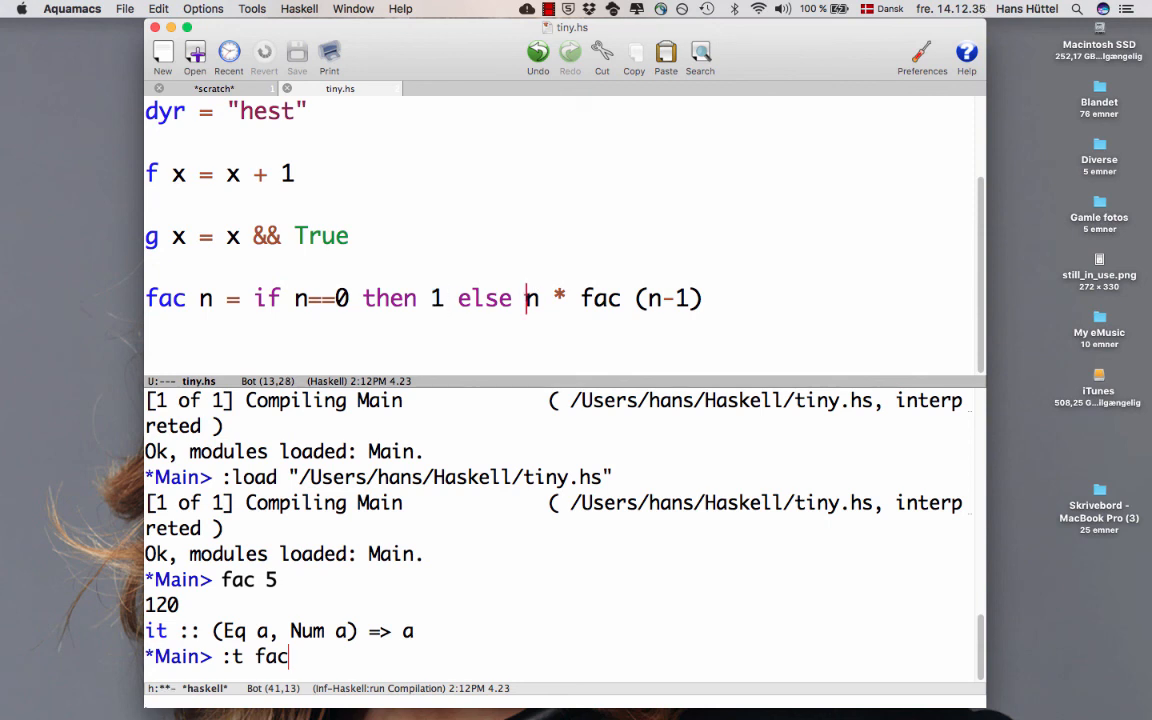
left_click_drag(527, 298, 675, 298)
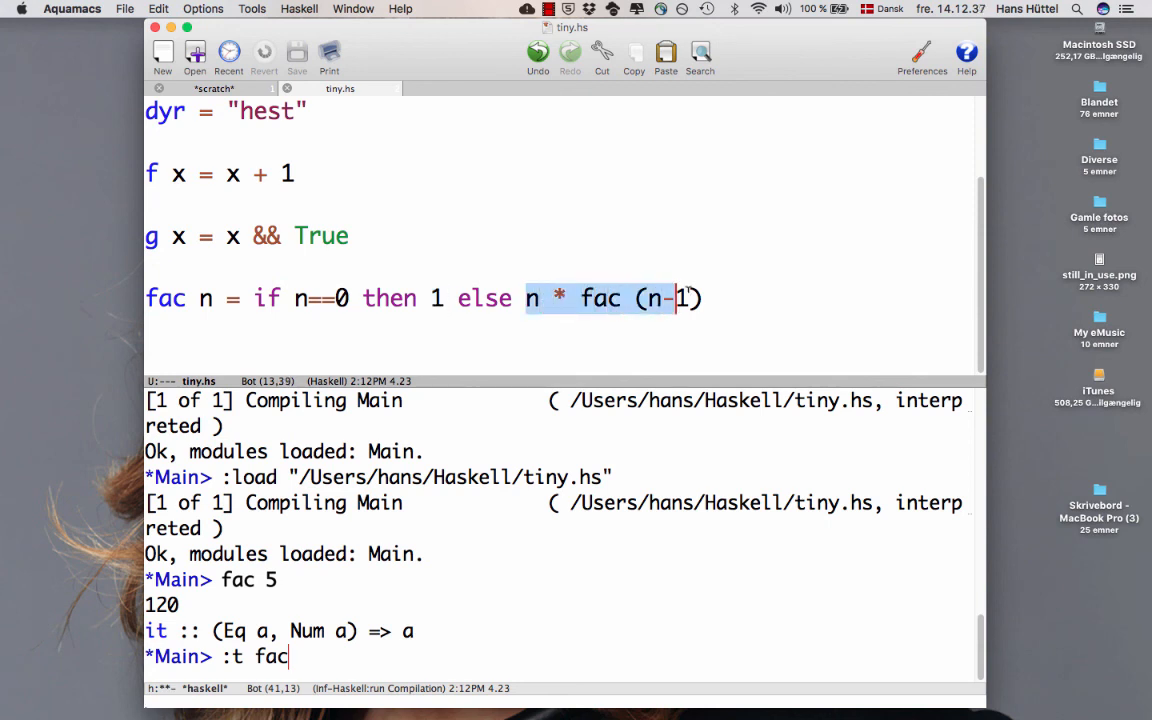